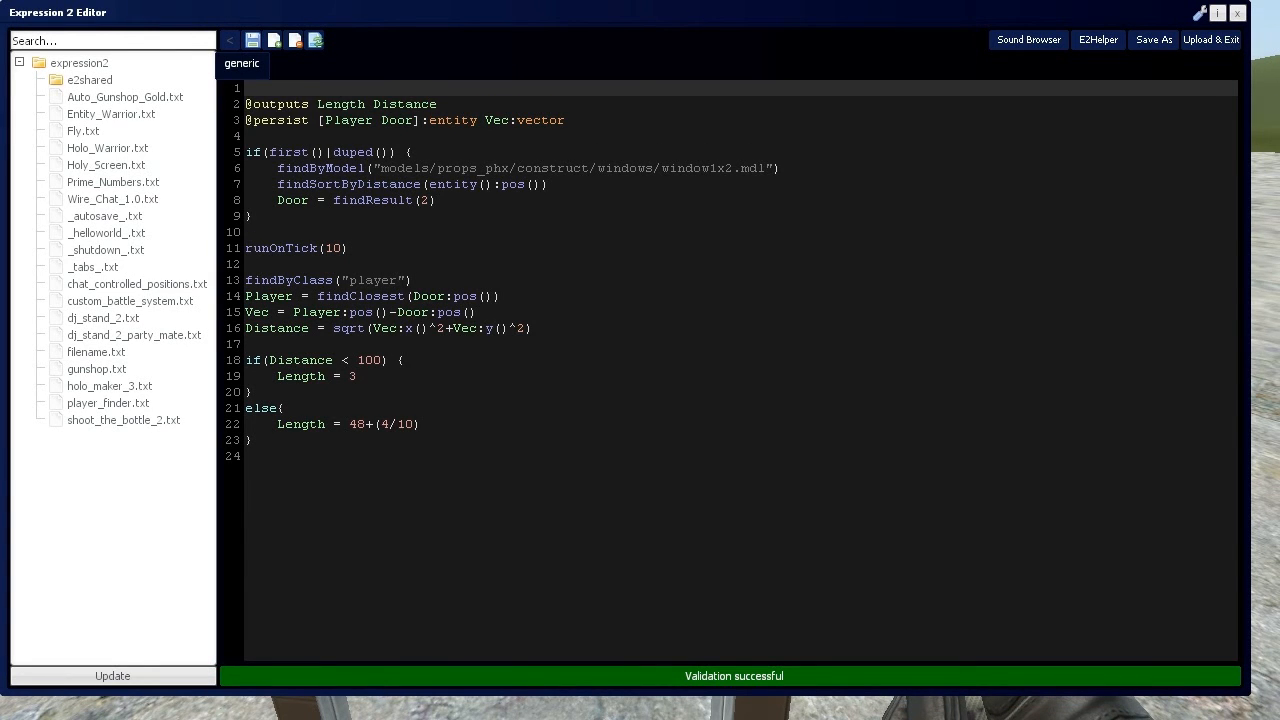
text(@inputs B)
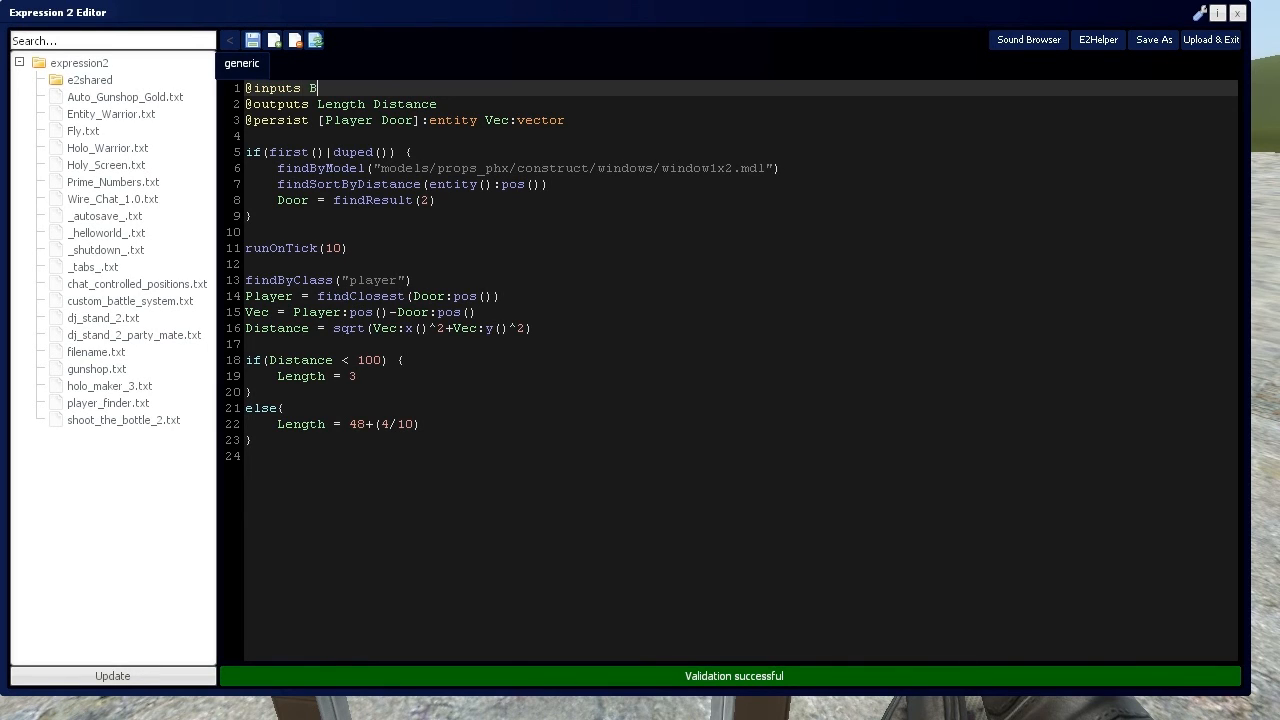
text(utton)
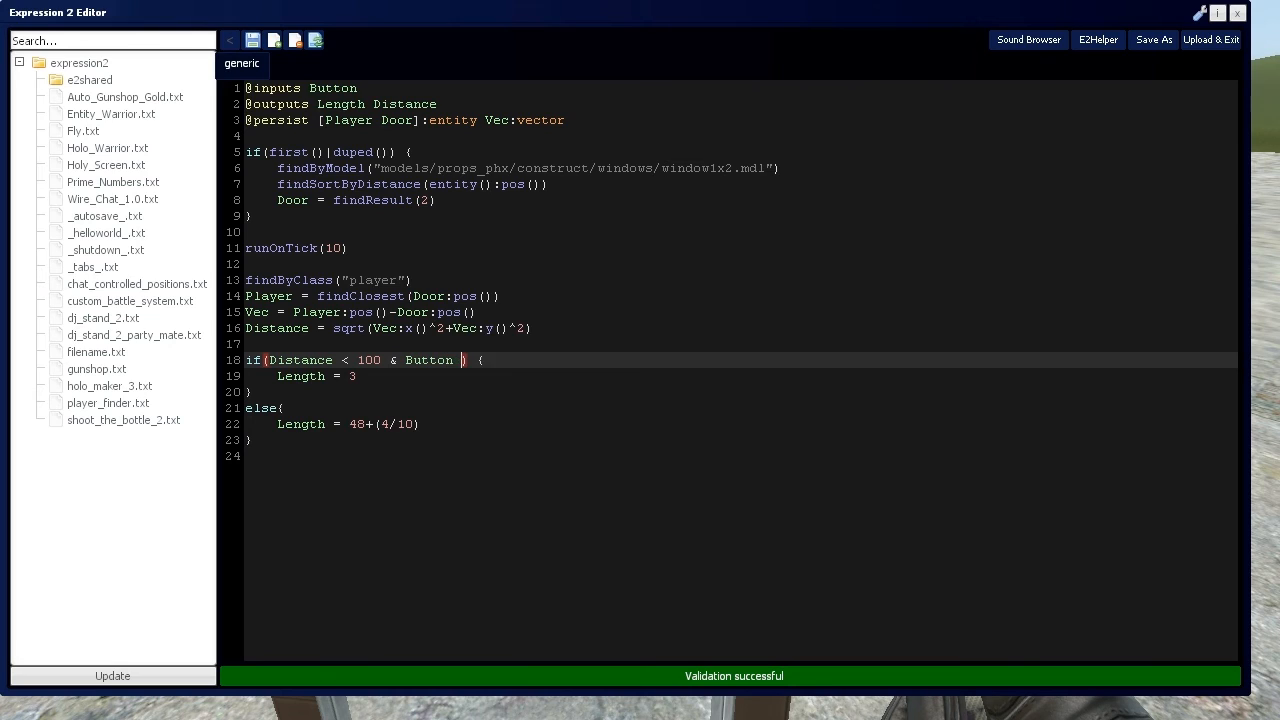
text(== 0)
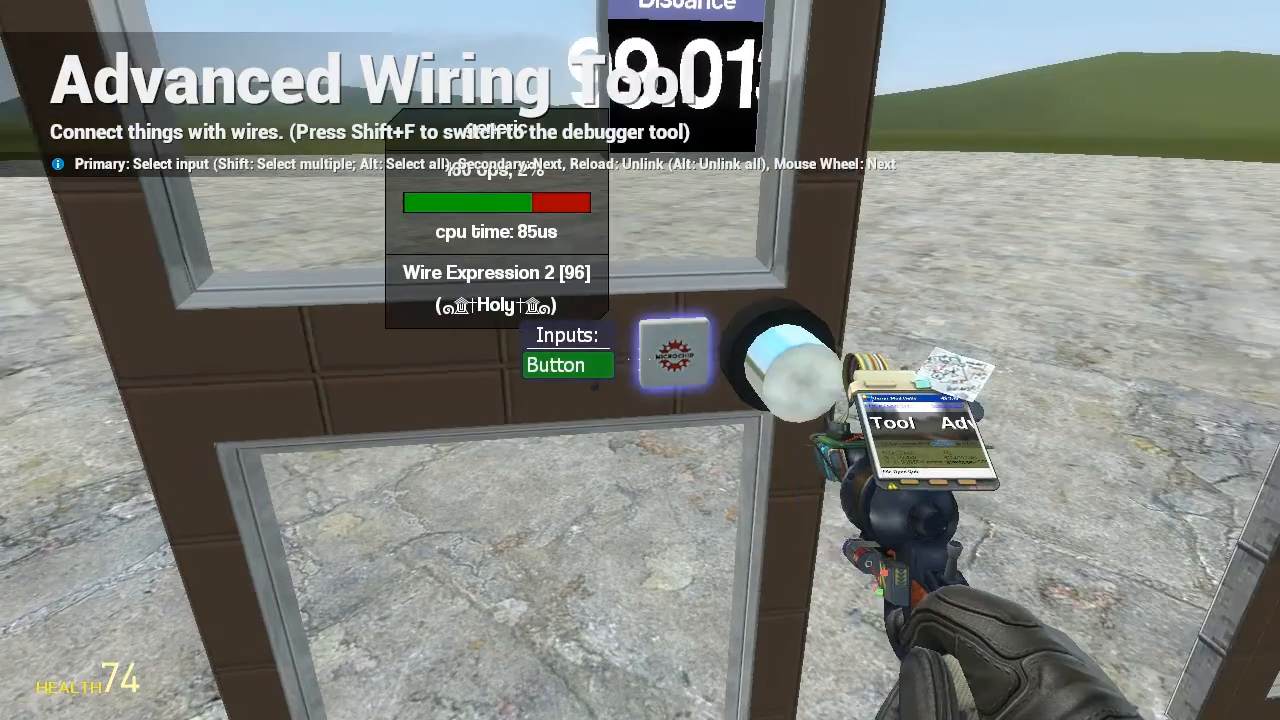
Select the chip's Button input with the Advanced Wiring Tool to run a wire to the push button
click(640, 360)
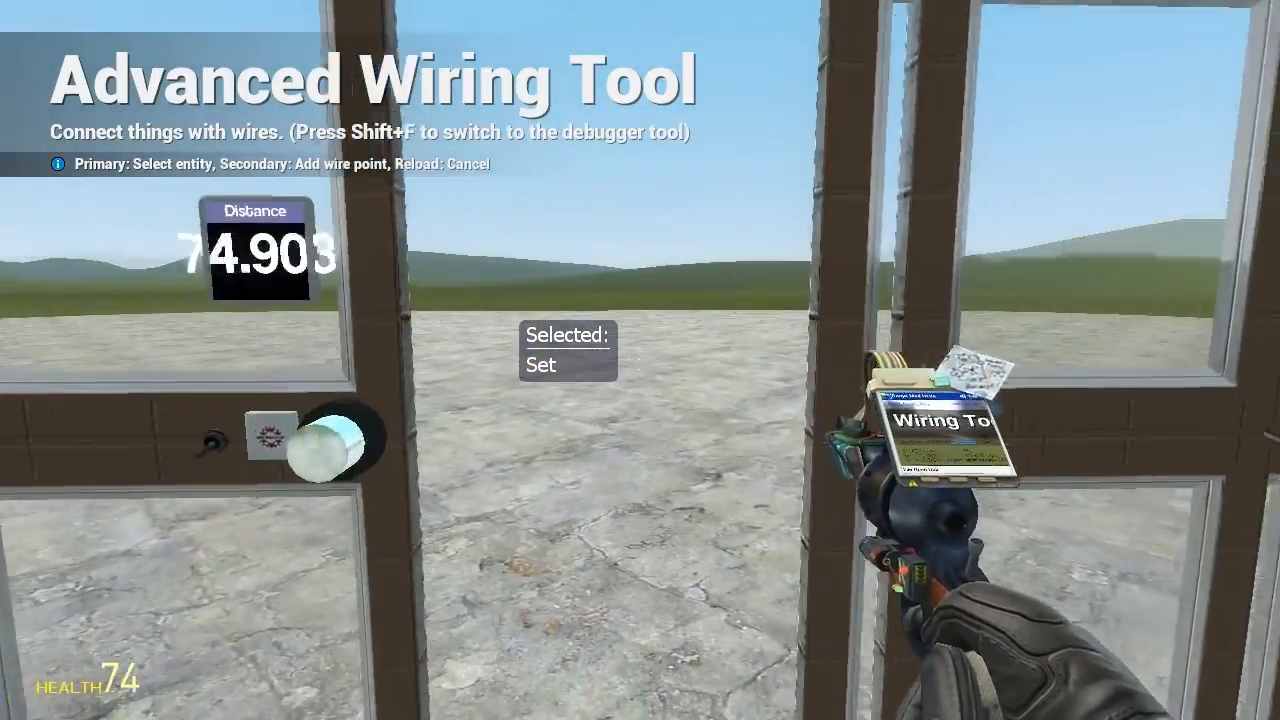
mouse_move(640, 360)
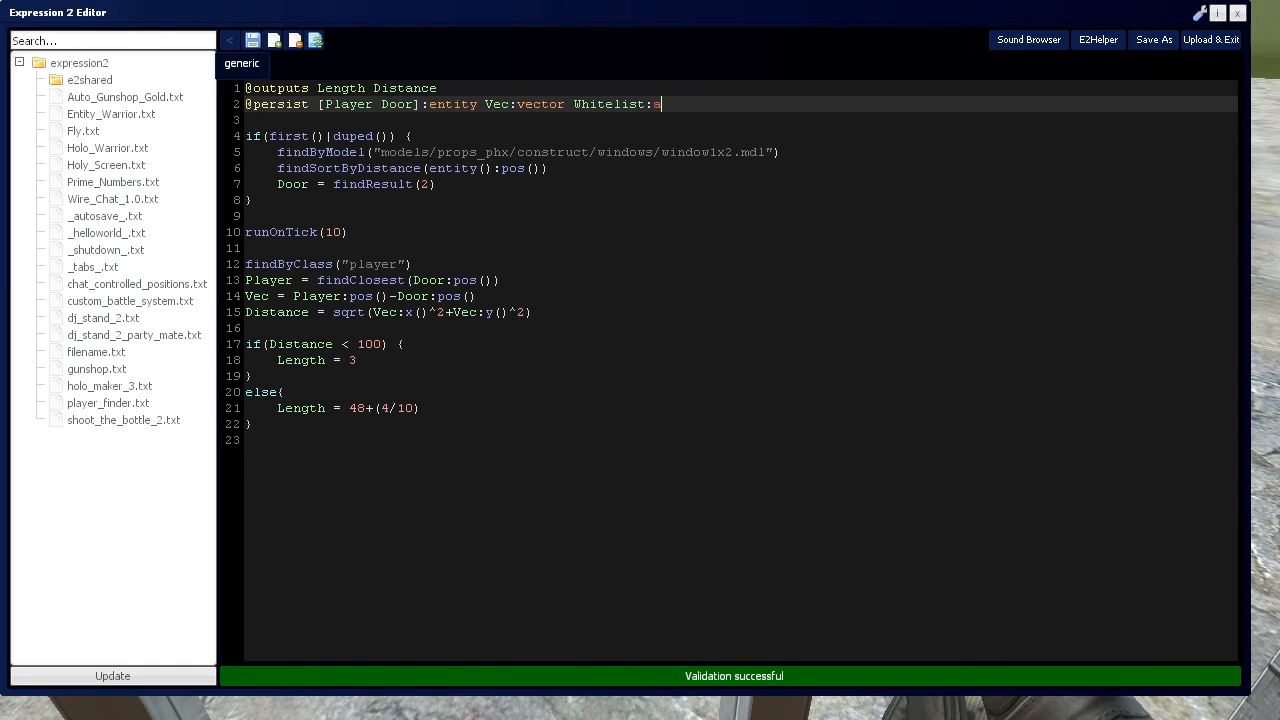
Persist 'Whitelist:array' and assign Whitelist = array(owner()) inside the if(first()) block
text(rray)
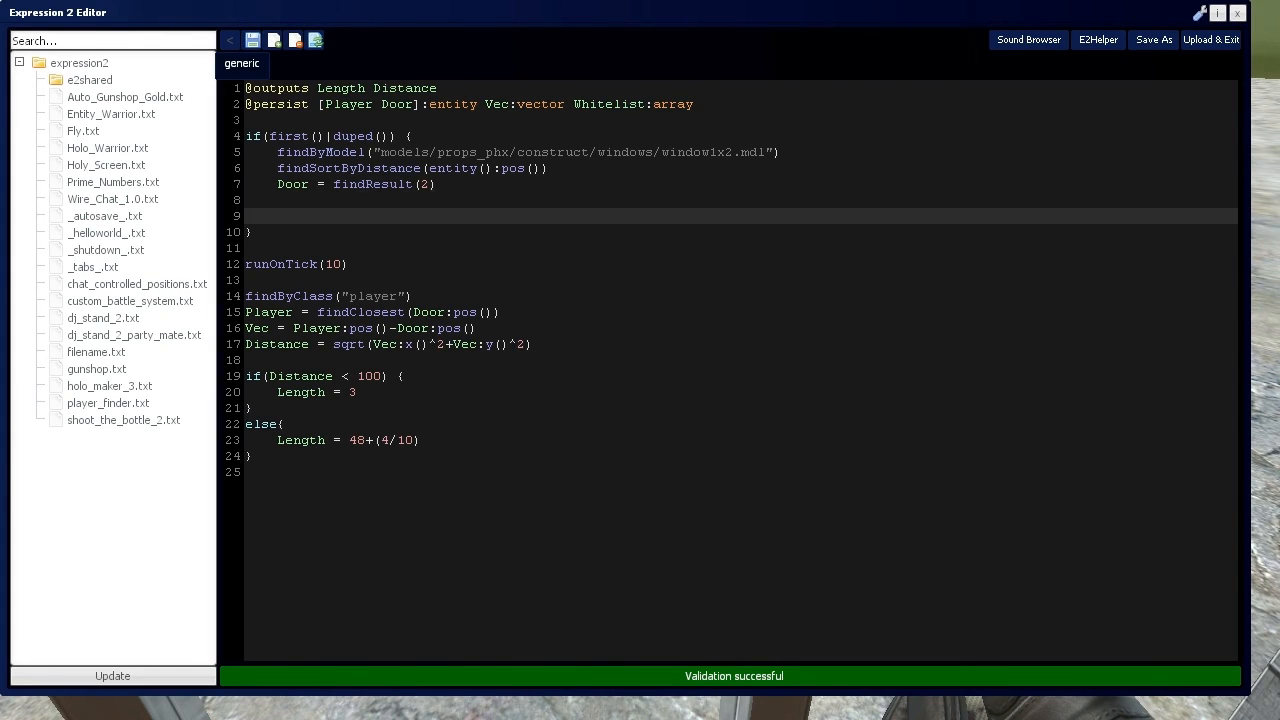
click(278, 216)
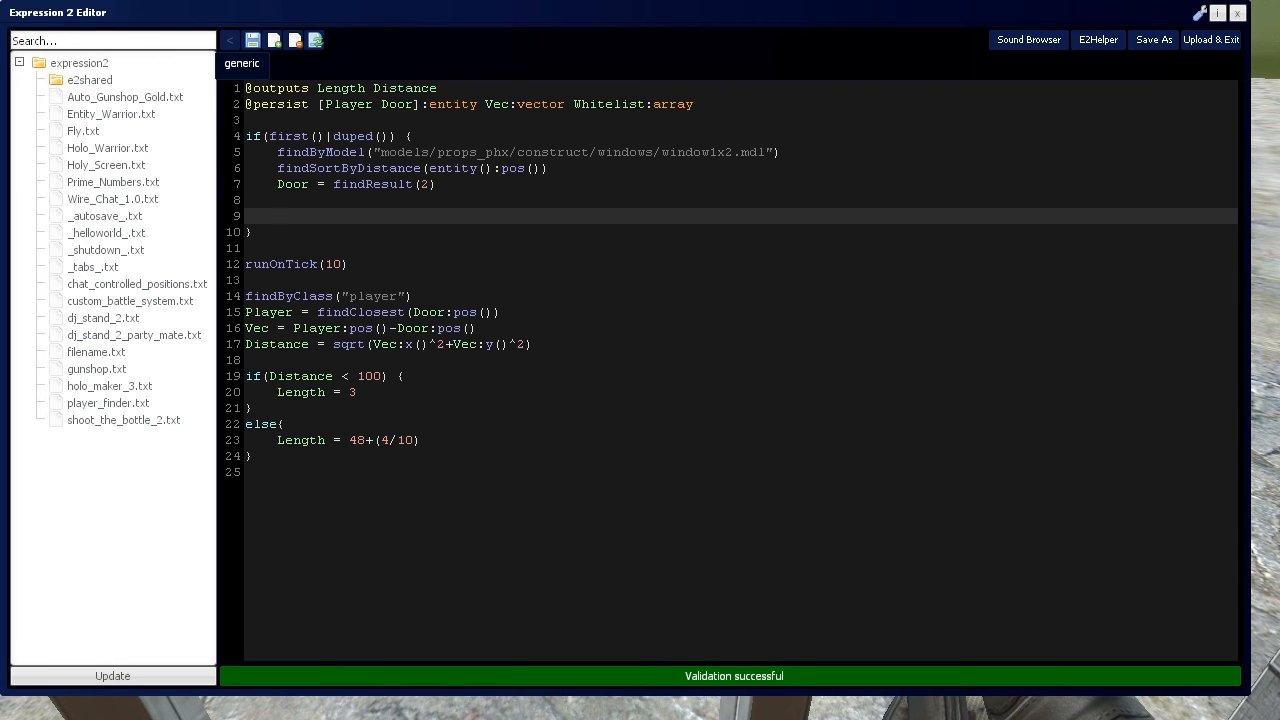
text(Whitelist)
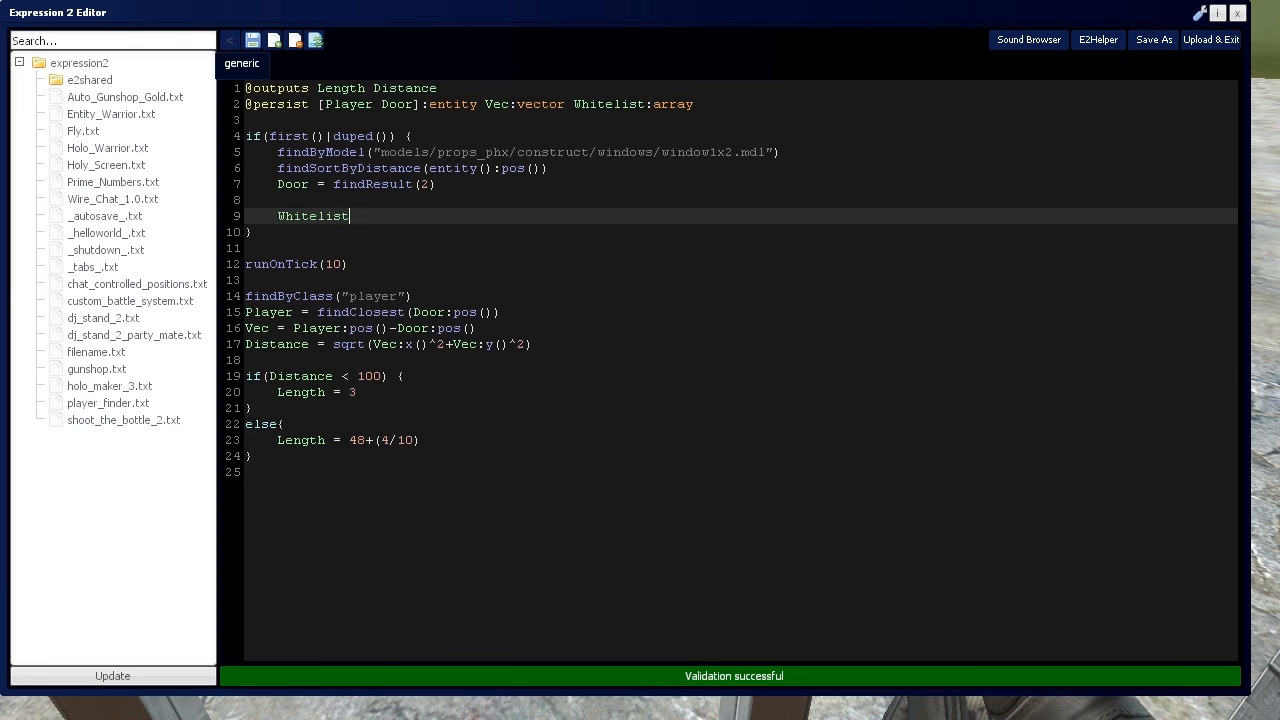
text(= array()
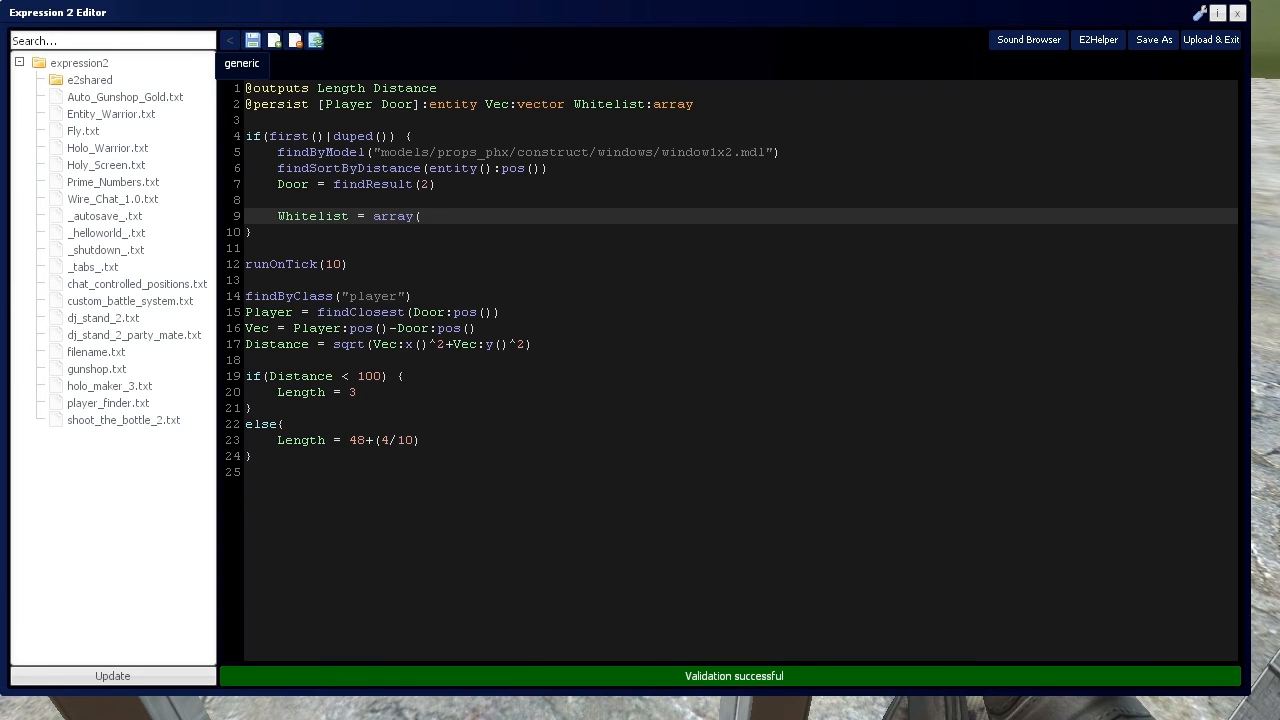
text(owner()))
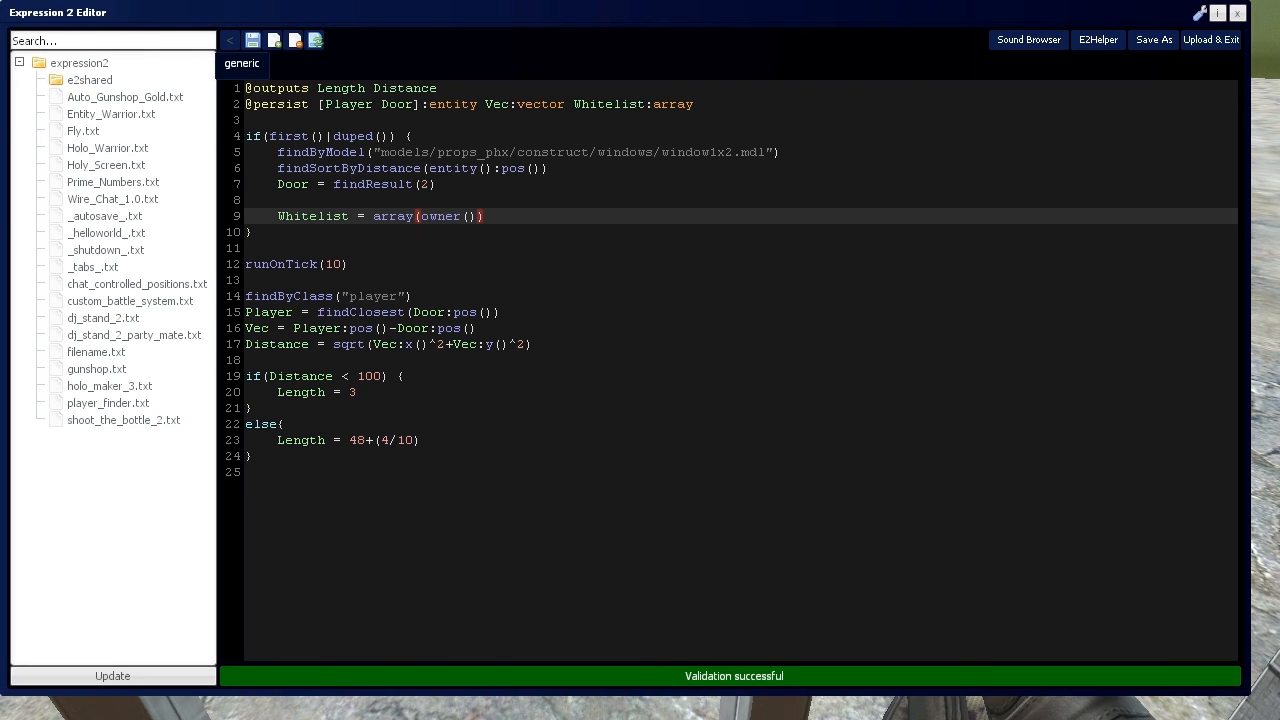
Call findIncludeEntities(Whitelist) on a new line below the Whitelist assignment
text(find)
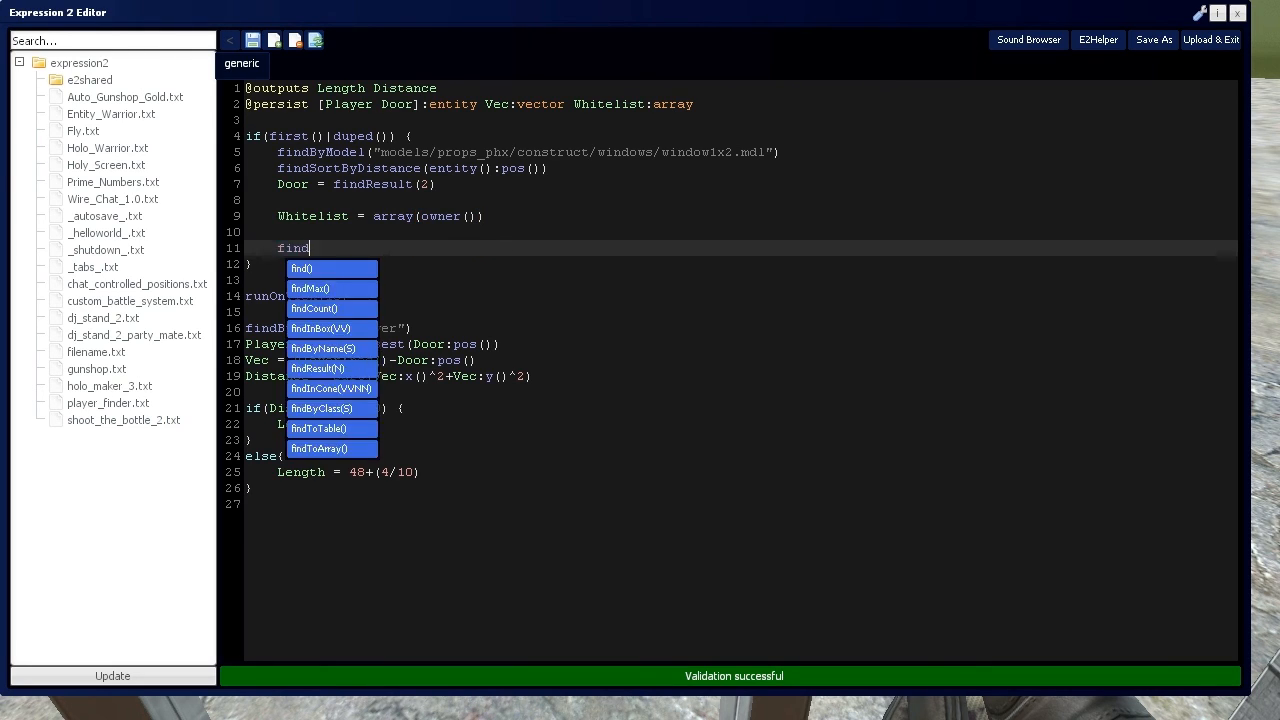
text(I)
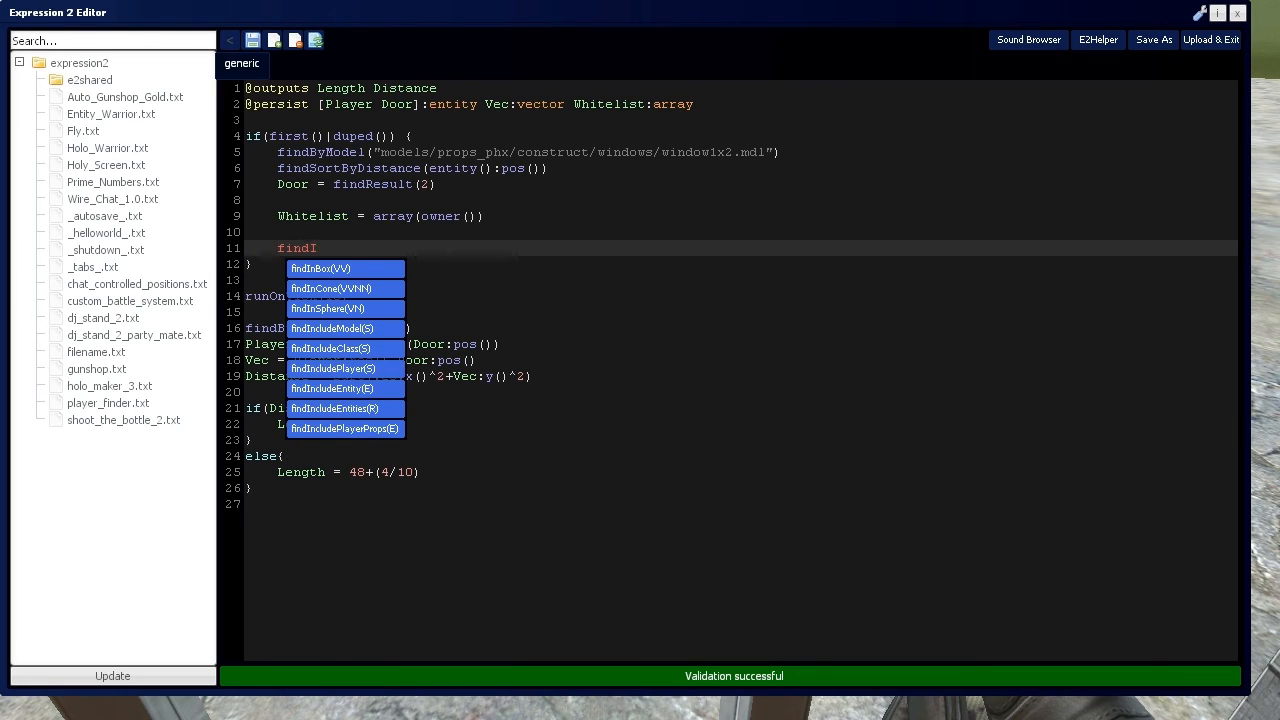
click(332, 388)
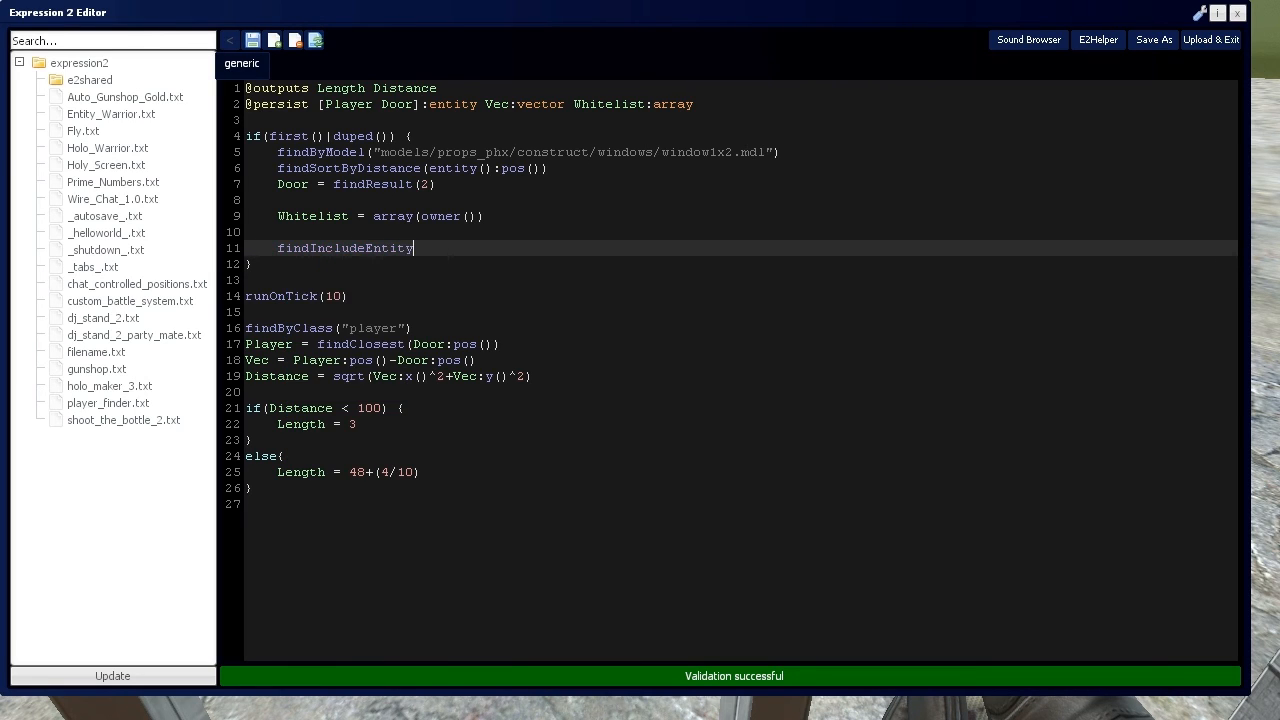
text(ies()
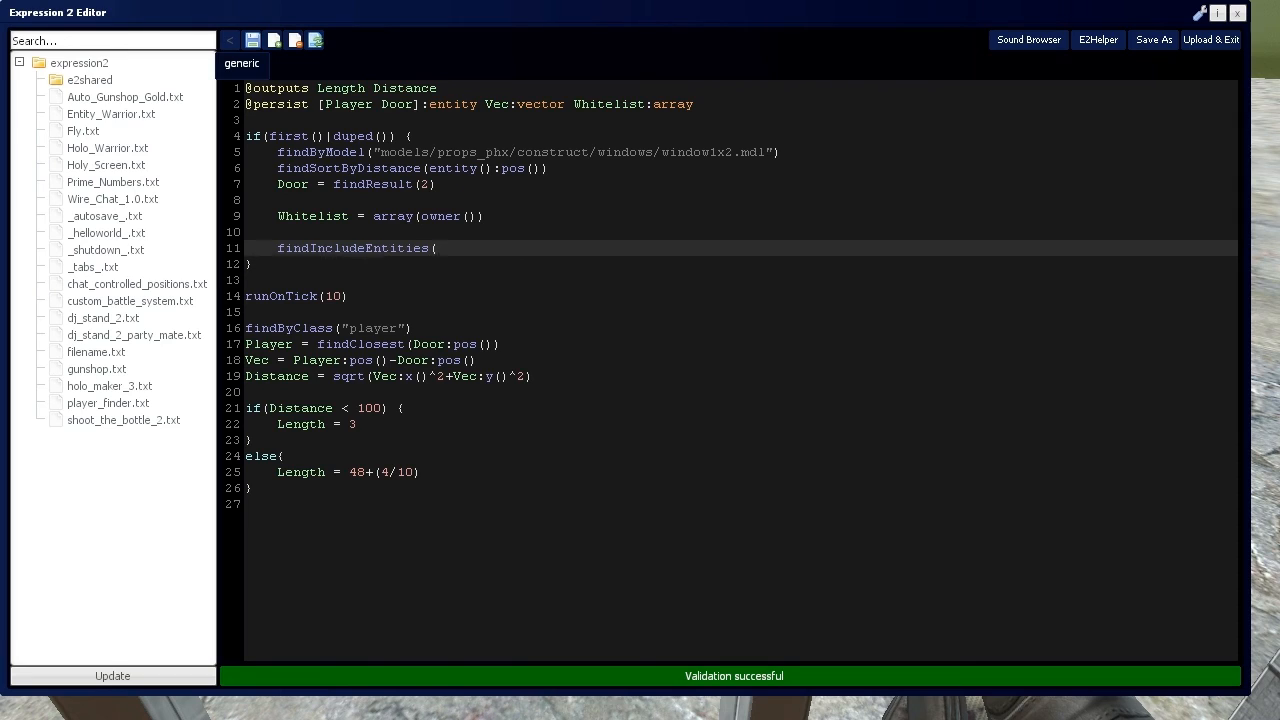
text())
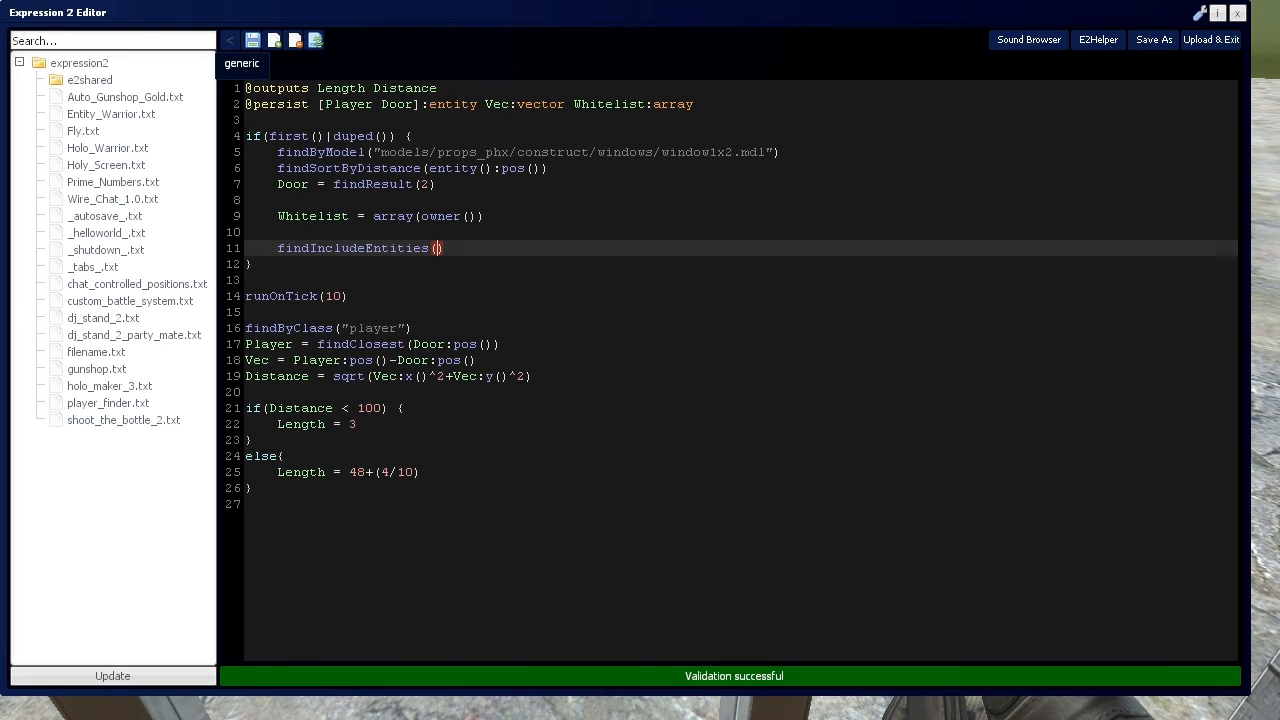
text(Whitelist)
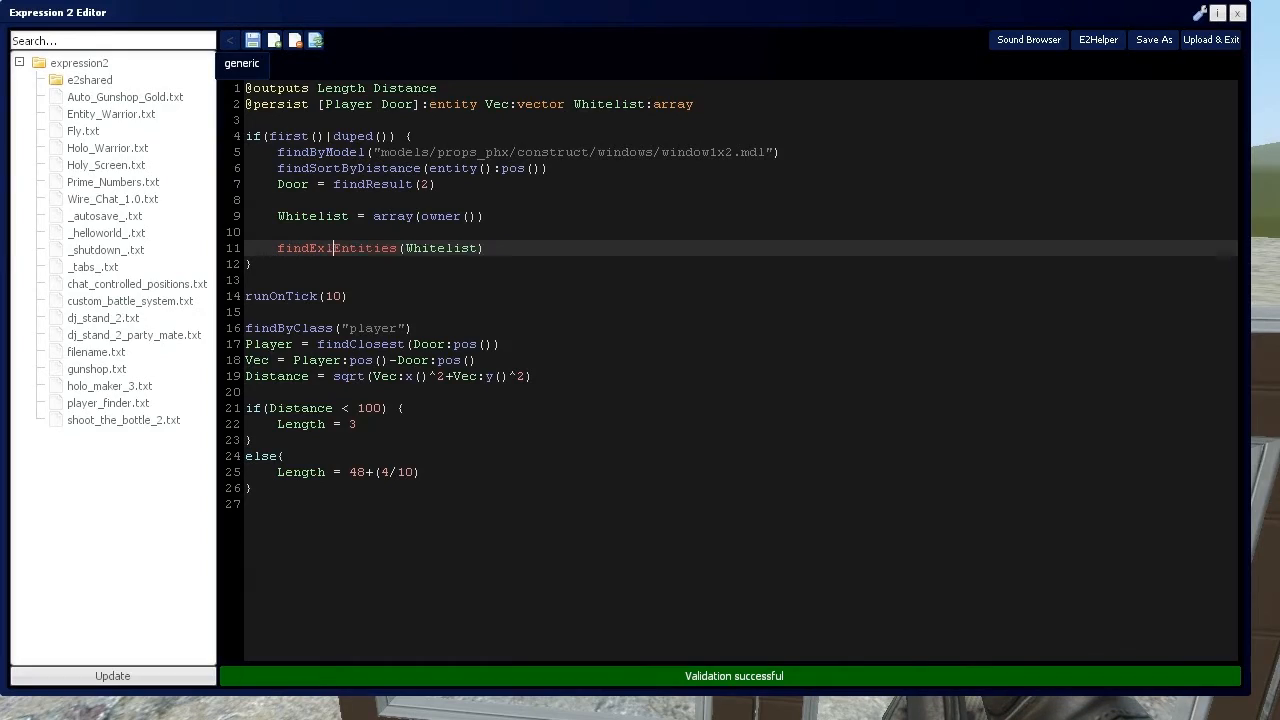
text(ucde)
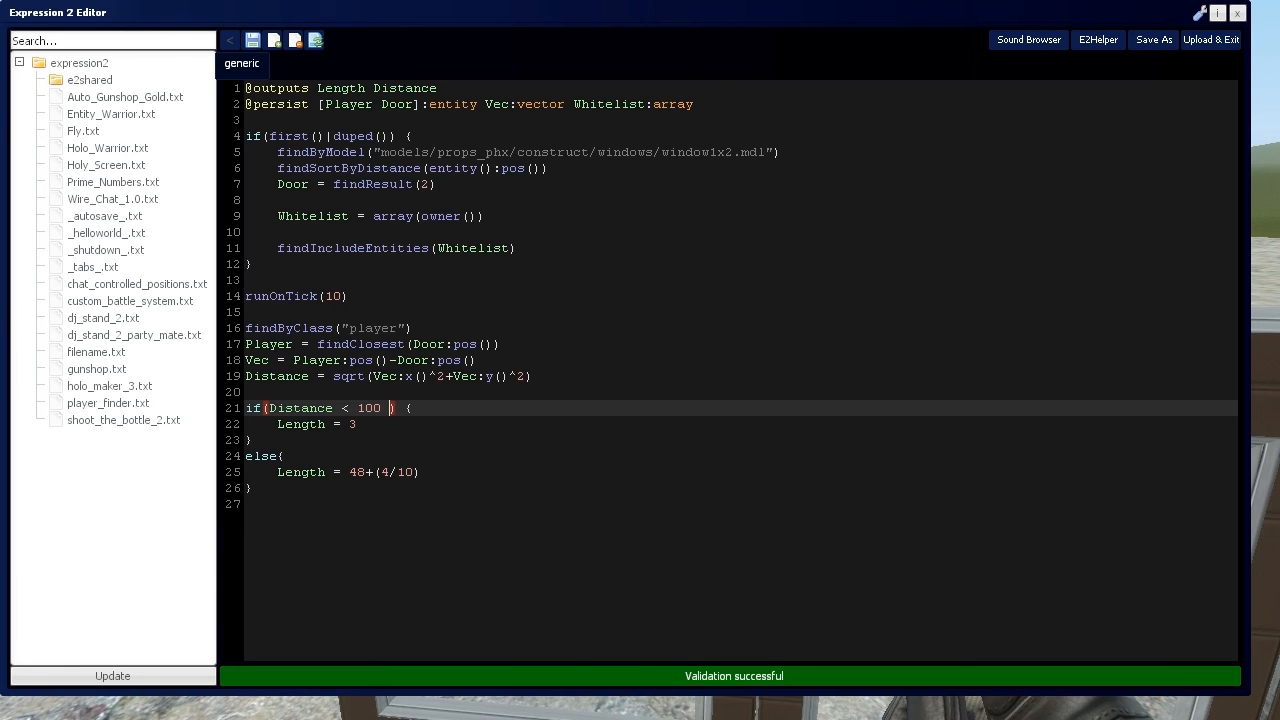
Extend the condition to Distance < 100 & Player:isCrouch()
text(& P)
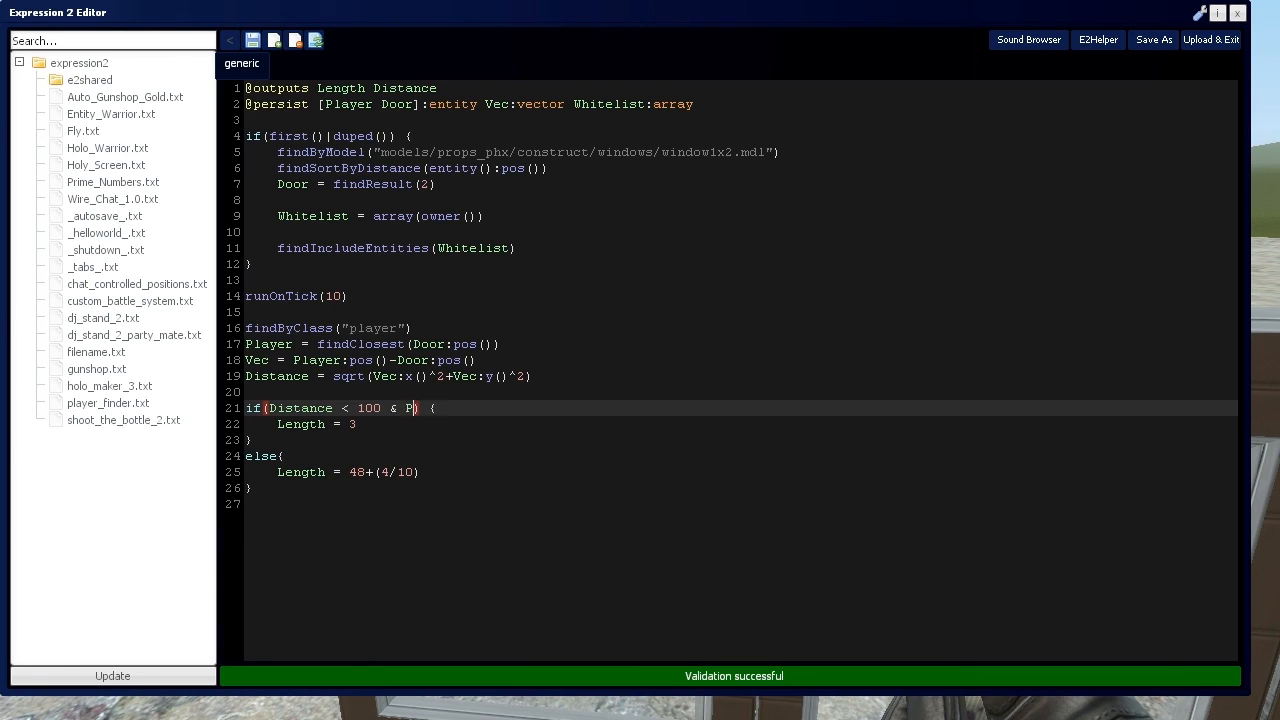
text(layer:isCrouch)
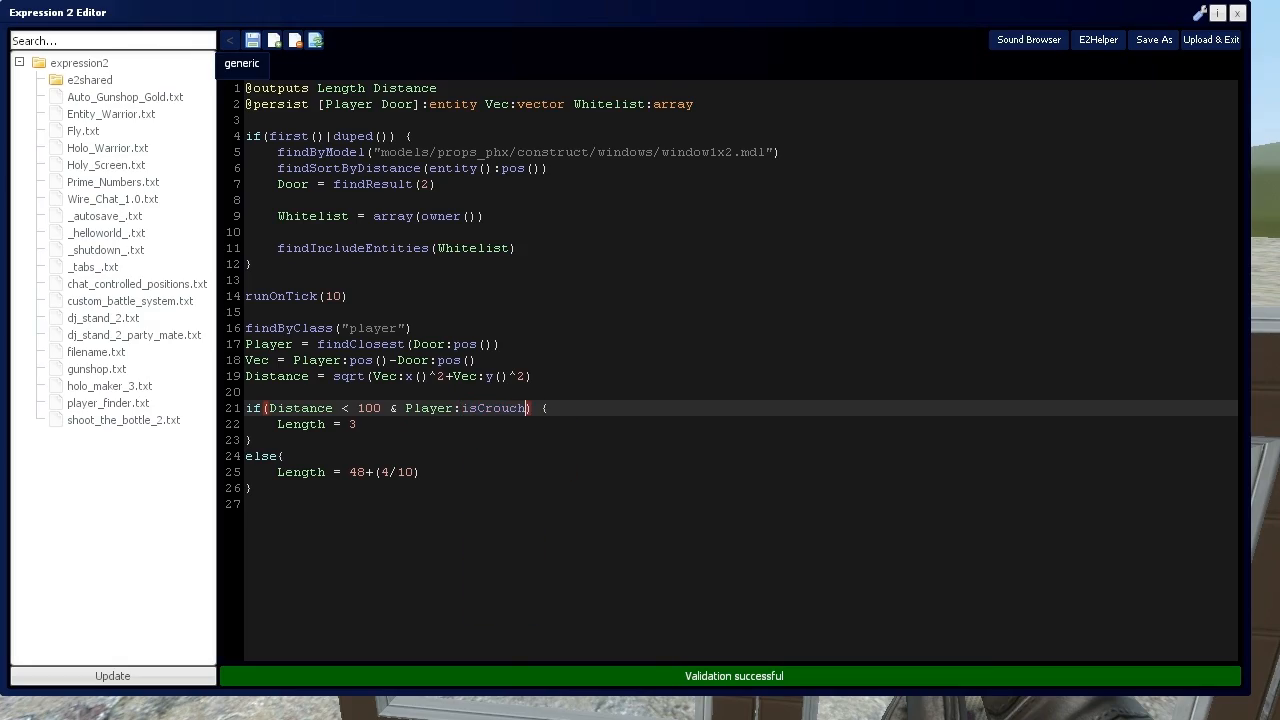
text(())
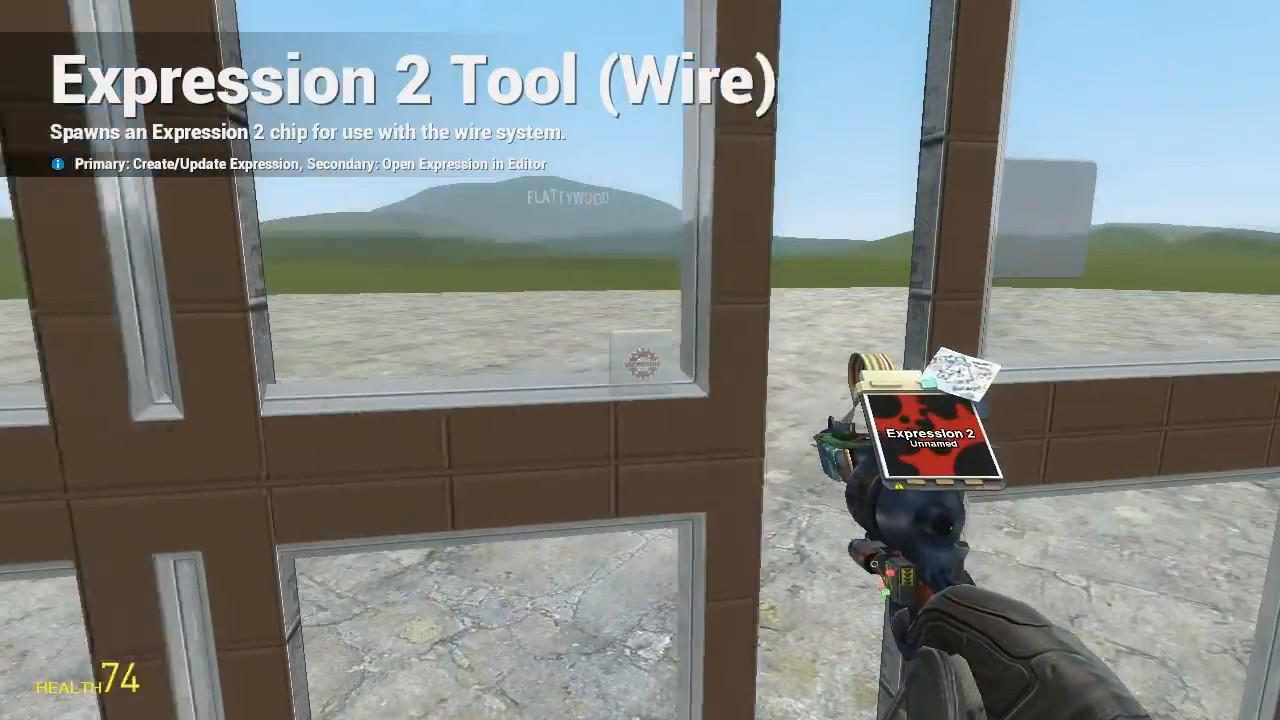
mouse_move(640, 360)
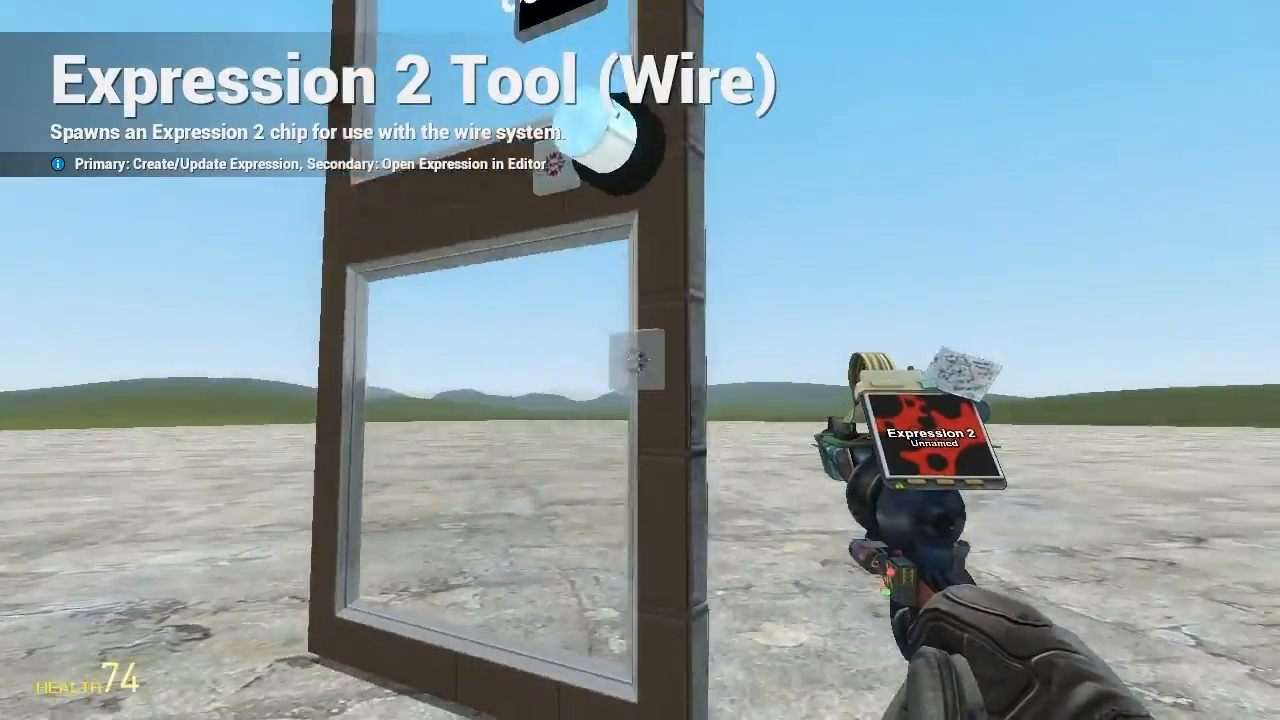
Reopen the door chip's expression in the editor with the Expression 2 tool
right_click(640, 360)
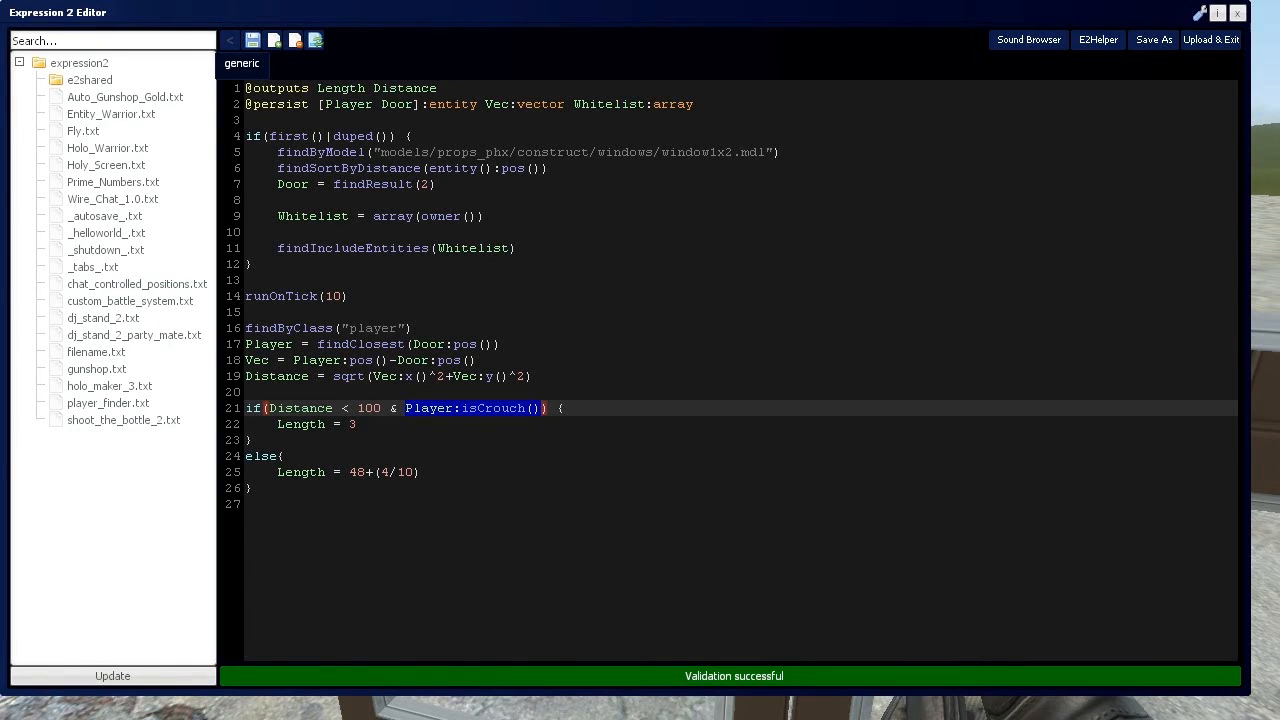
Remove '& Player:isCrouch()' from the condition and change findResult(2) to findResult(1)
key(Delete)
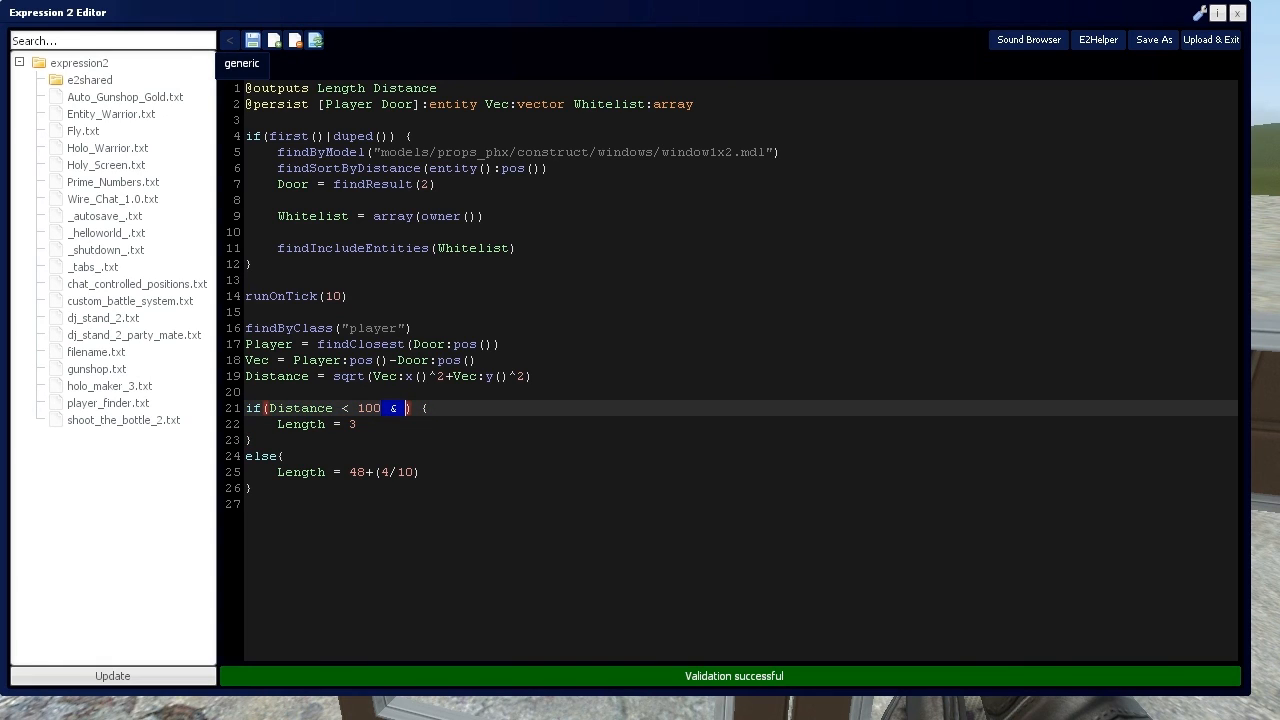
key(Backspace)
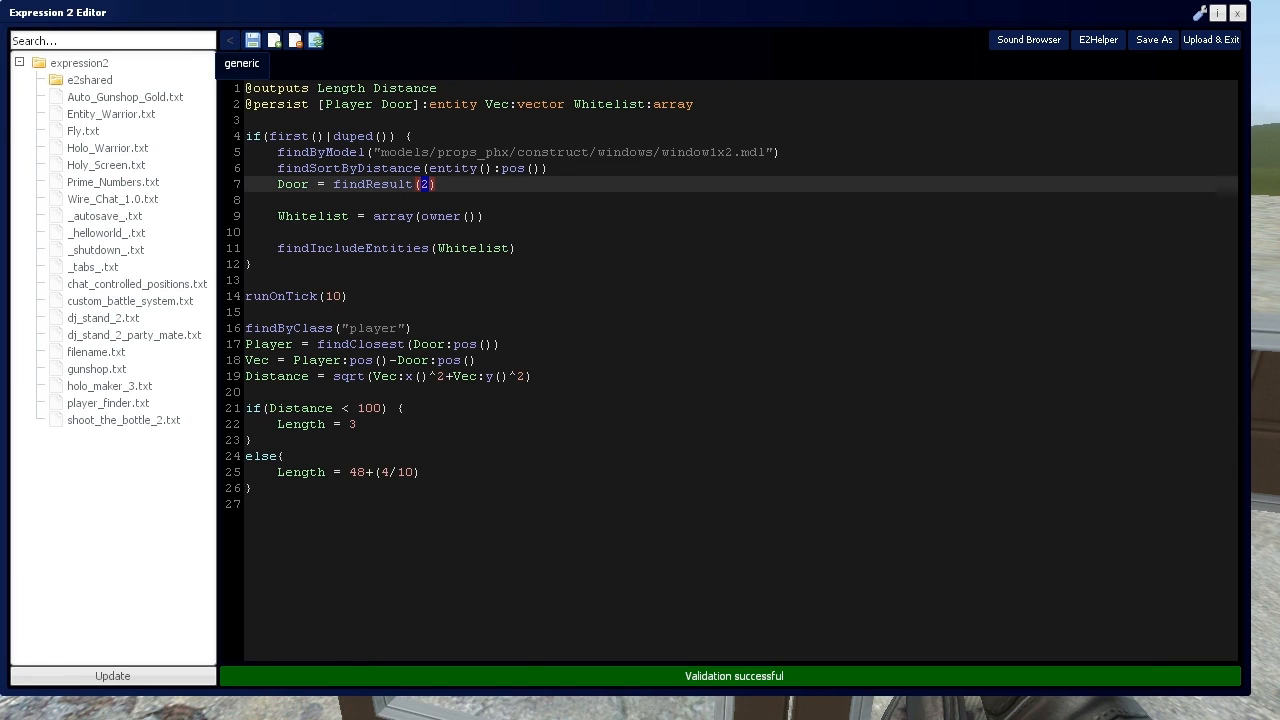
text(1)
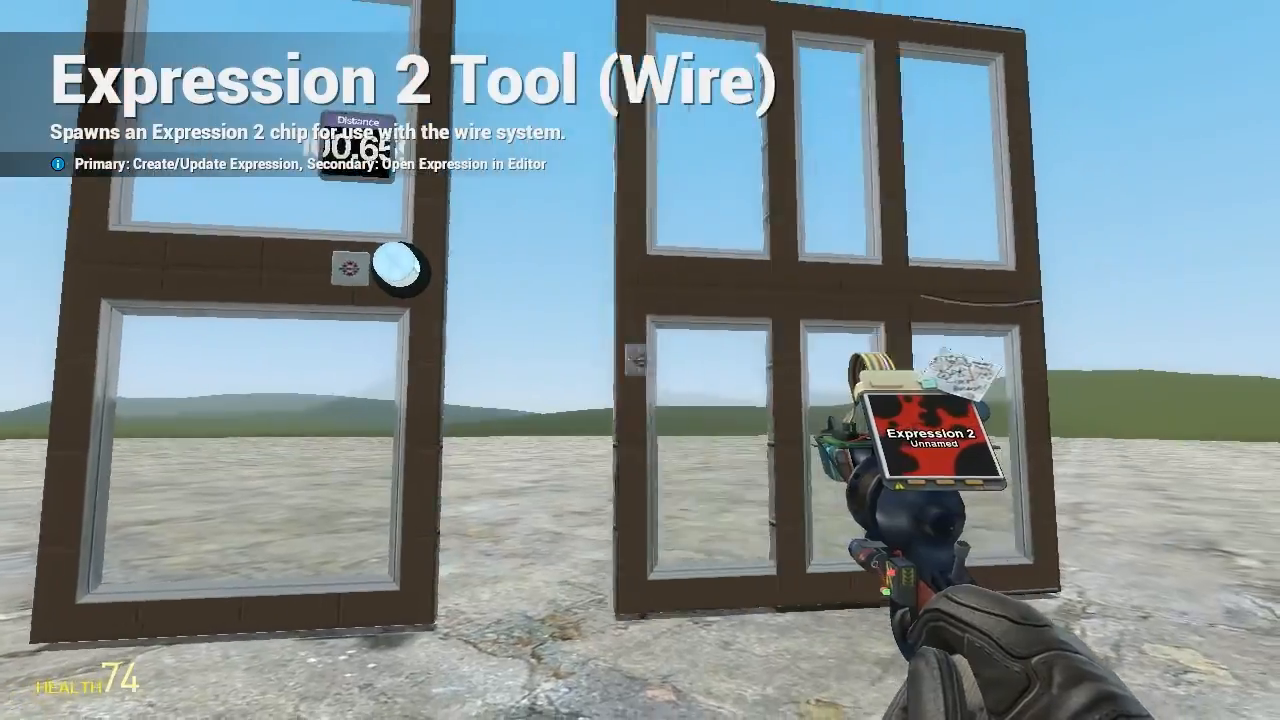
mouse_move(640, 360)
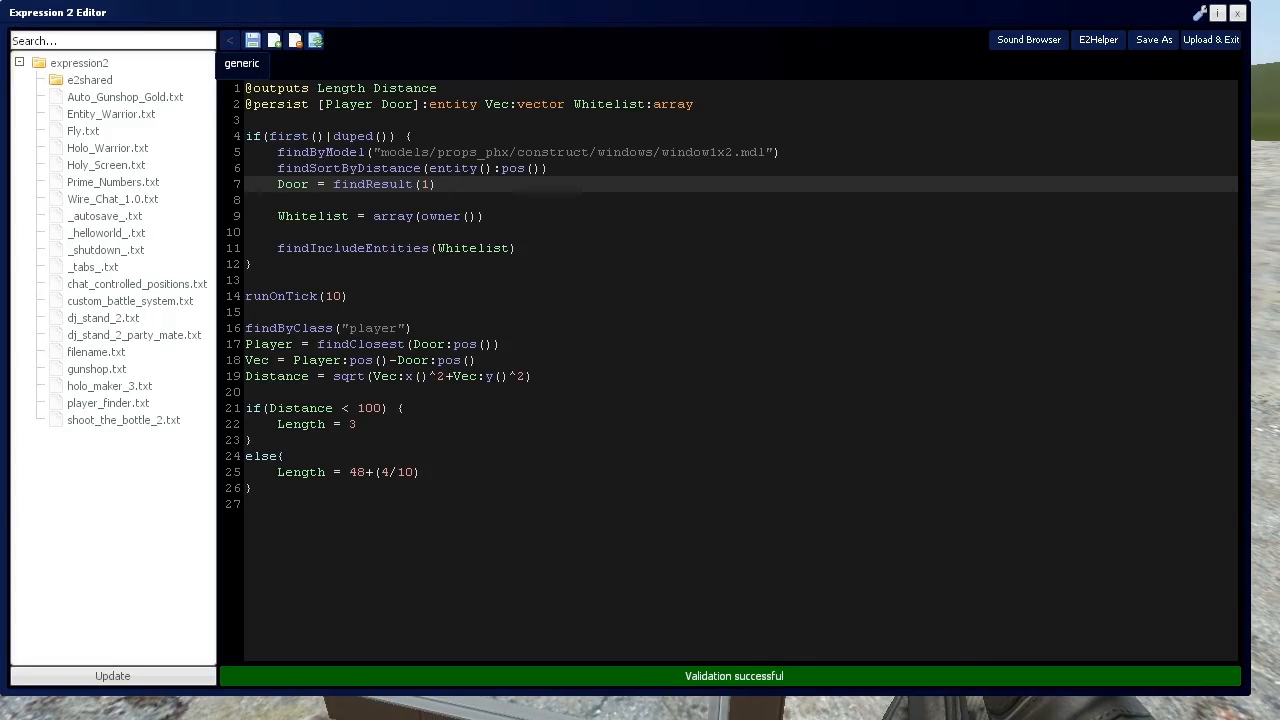
Delete the door lookup lines, measure distance from entity():pos(), and Upload & Exit
click(450, 184)
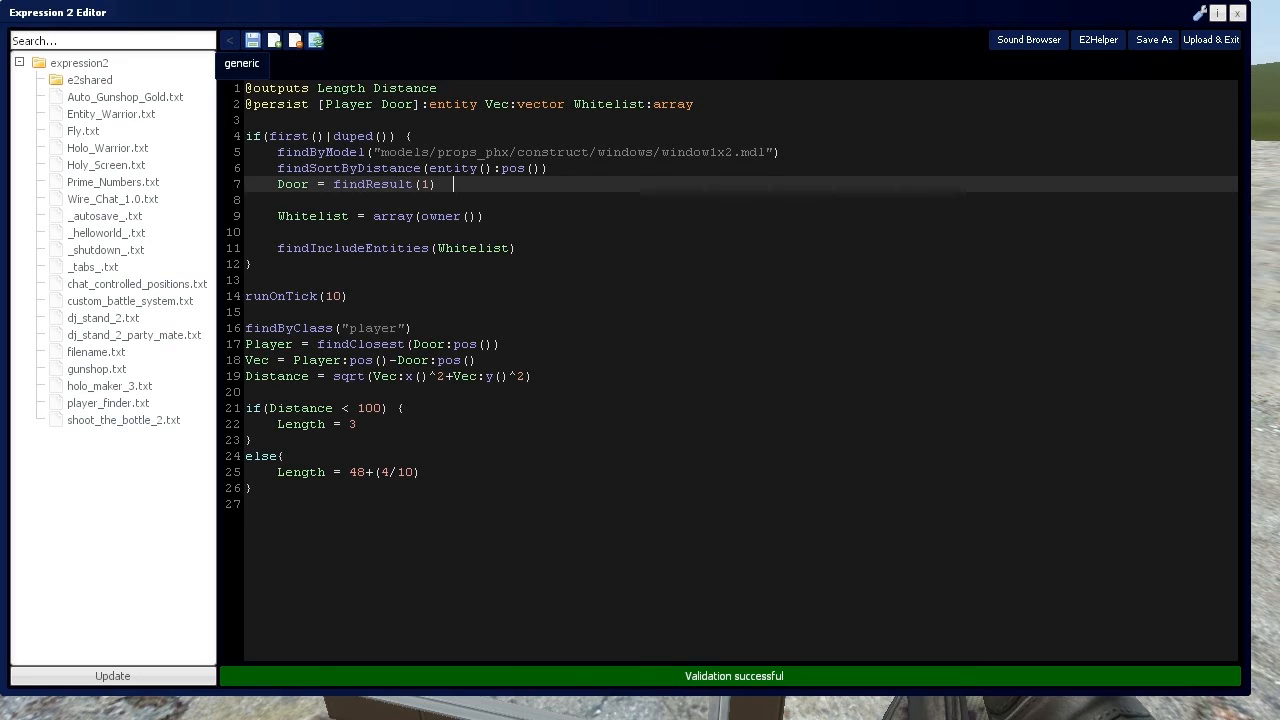
double_click(432, 344)
text(entity()
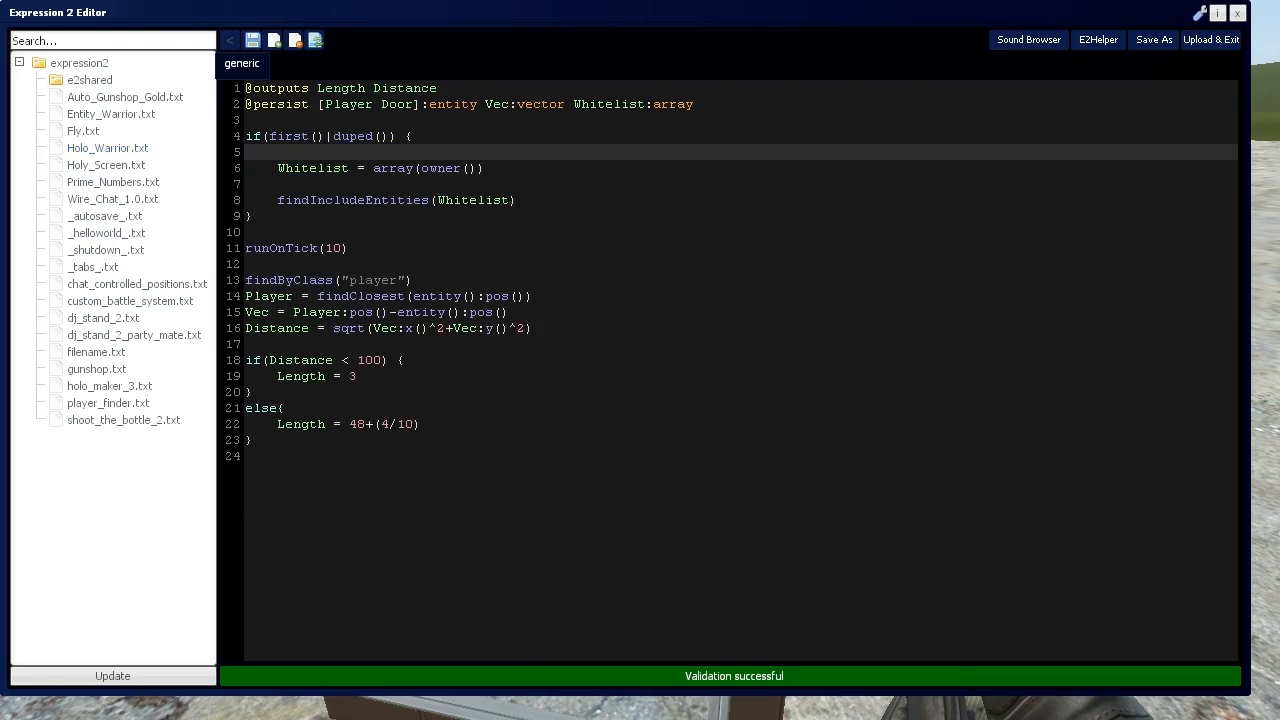
click(1212, 40)
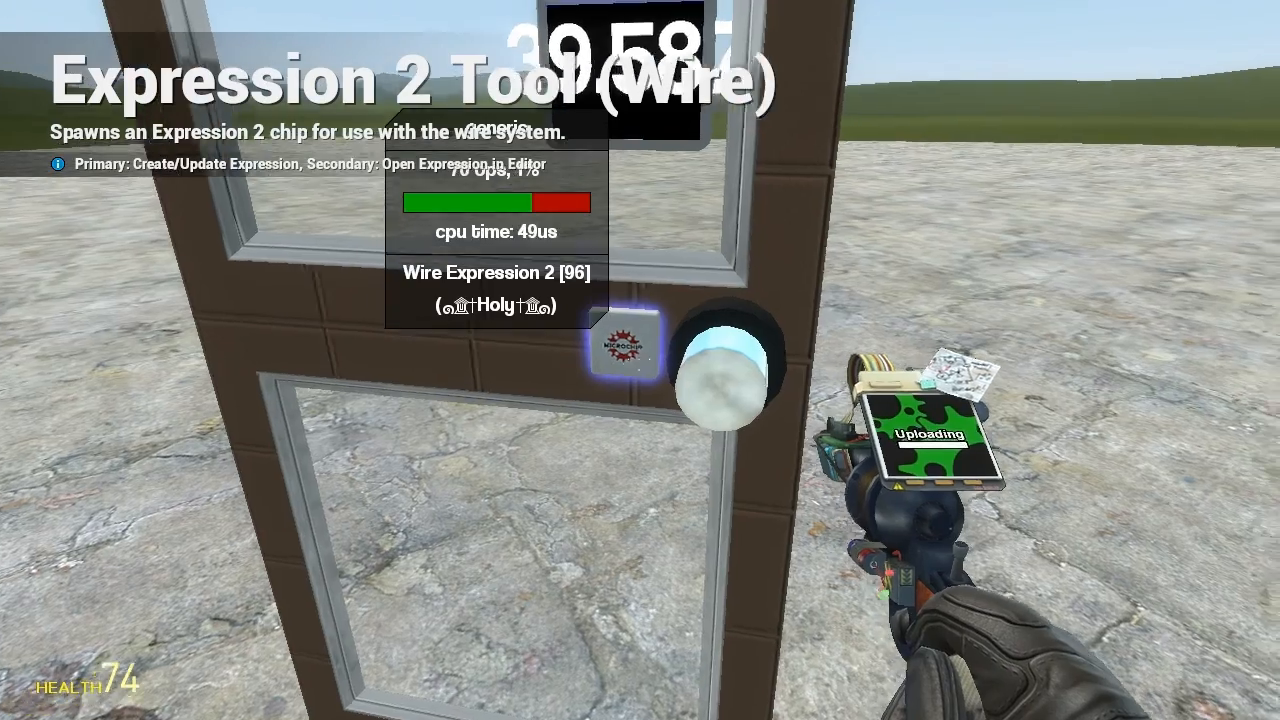